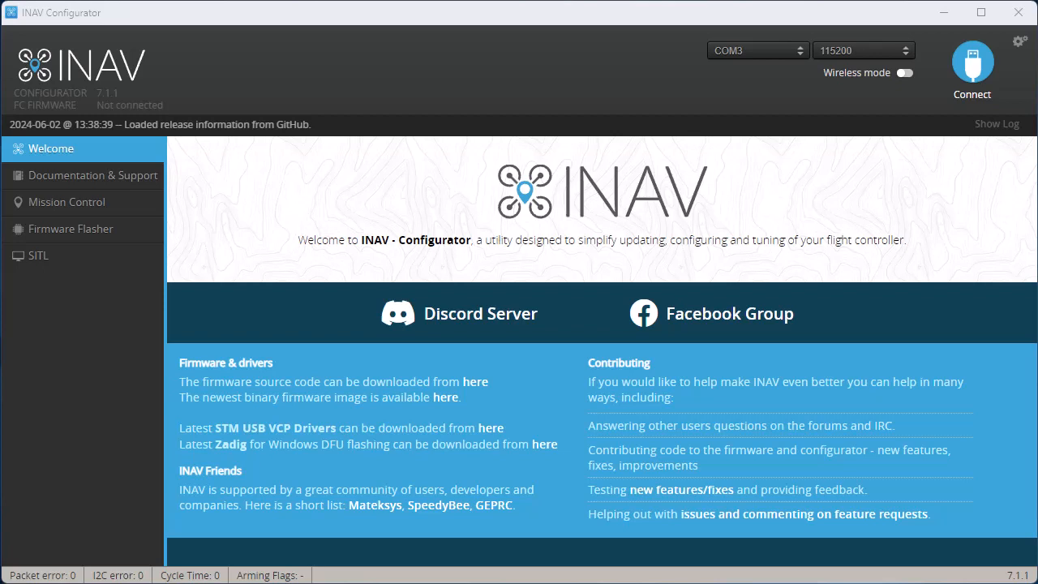
mouse_move(972, 65)
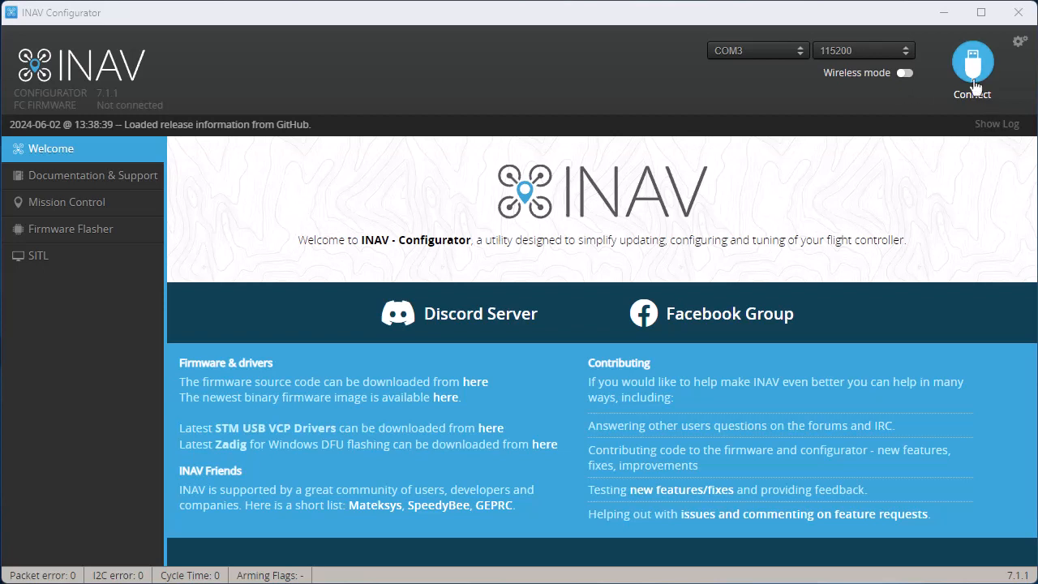
Connect to the flight controller and bring up its CLI console.
click(971, 69)
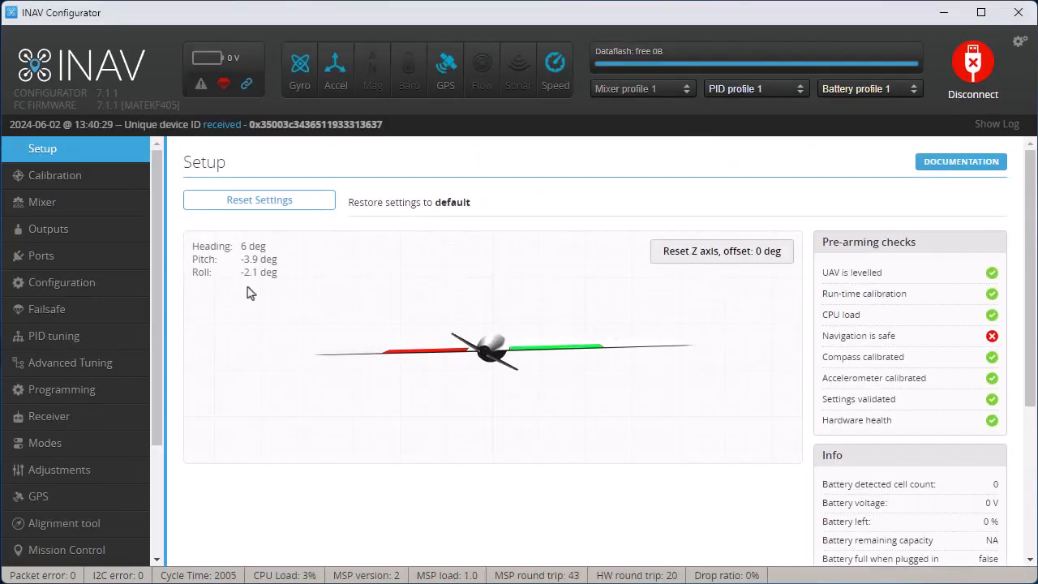
scroll(down, 3)
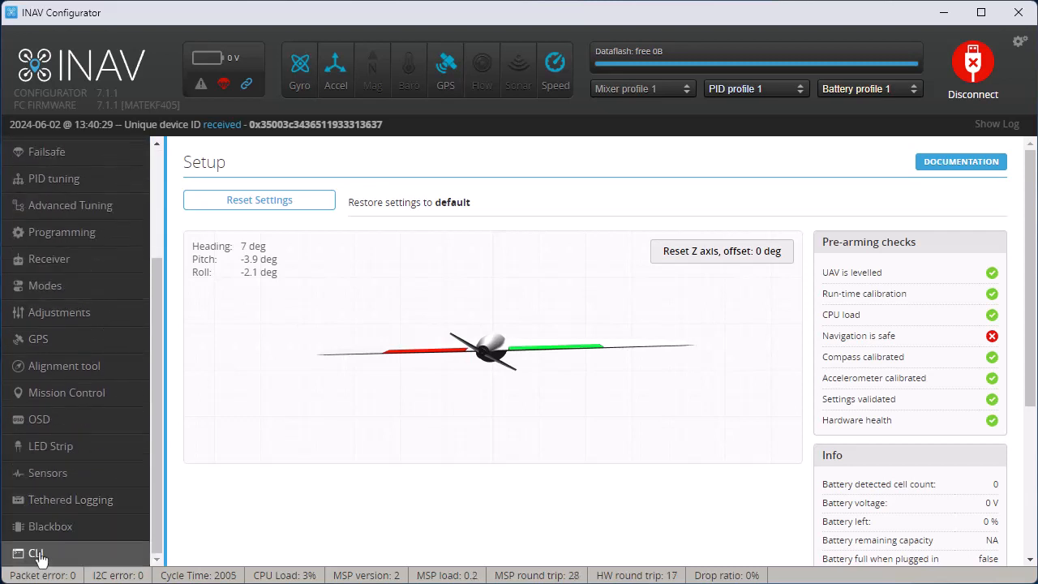
click(36, 553)
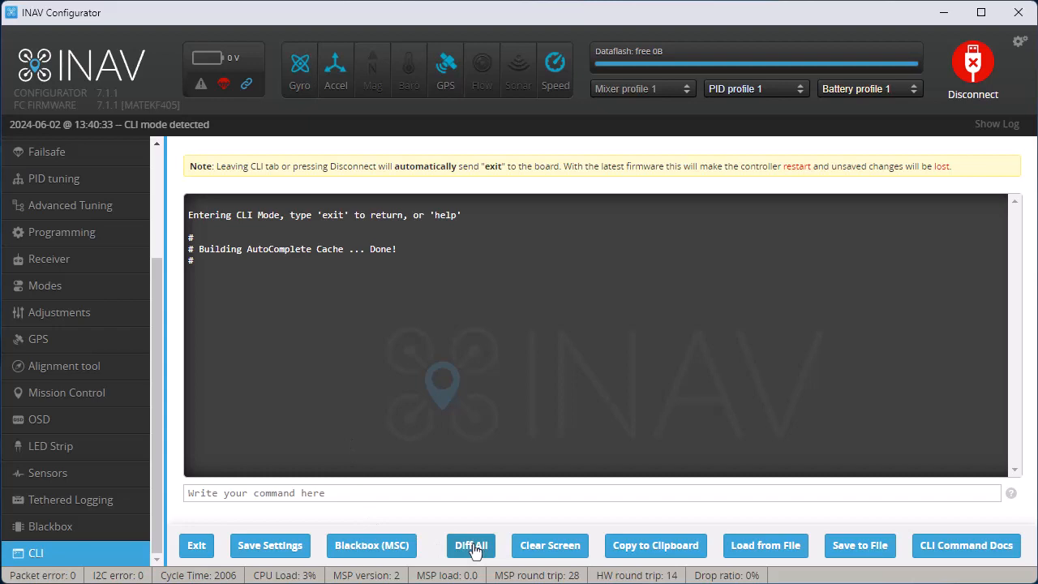
Run Diff All and save the output over INAV_7.1.1_Nano_Goblin ELRS.txt, confirming the replace.
click(471, 545)
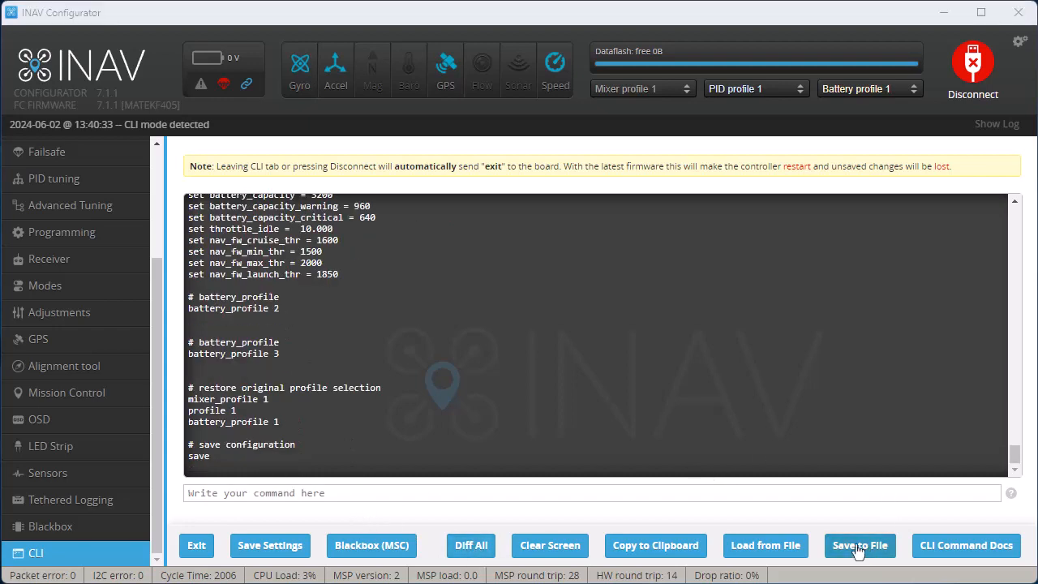
click(859, 545)
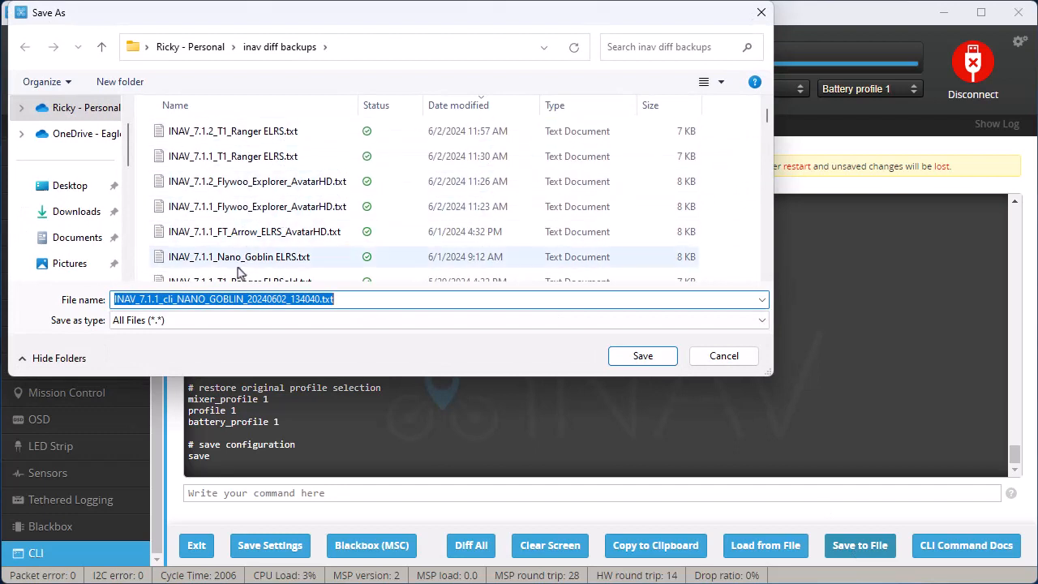
click(239, 256)
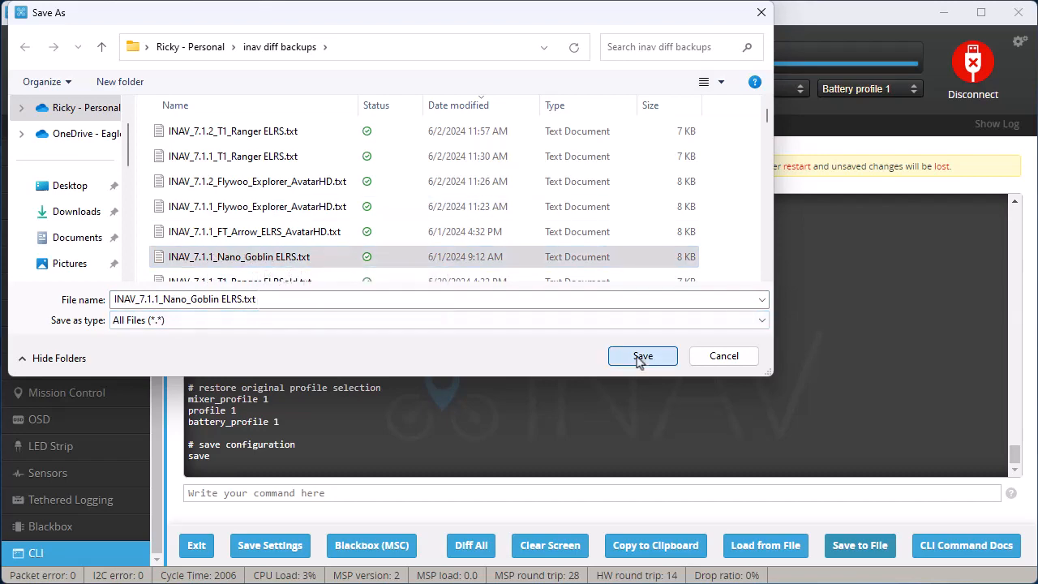
click(642, 356)
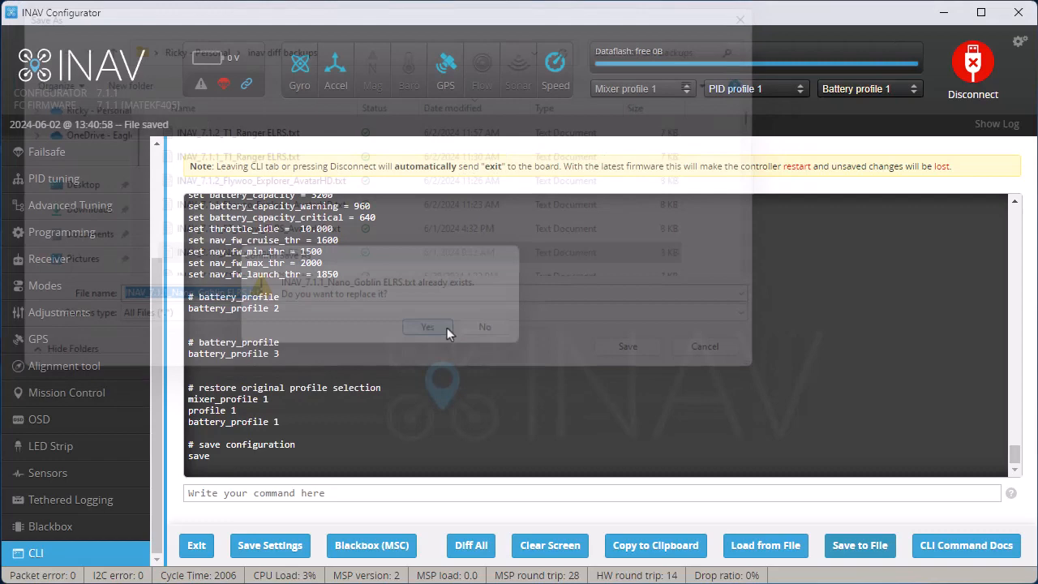
click(427, 326)
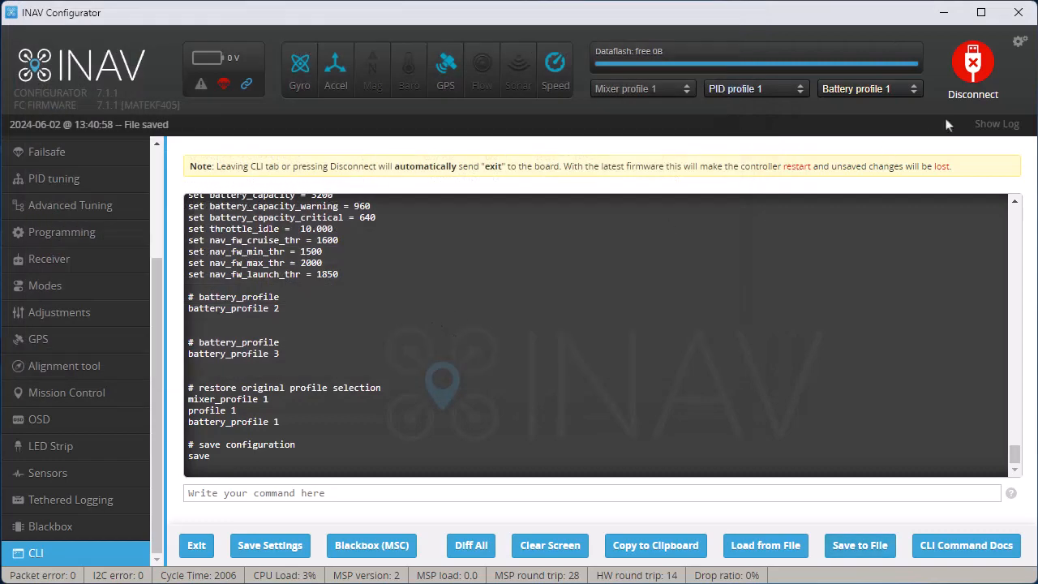
Disconnect the board and choose firmware 7.1.2 (stable) for MATEKF405 in the Firmware Flasher.
click(972, 65)
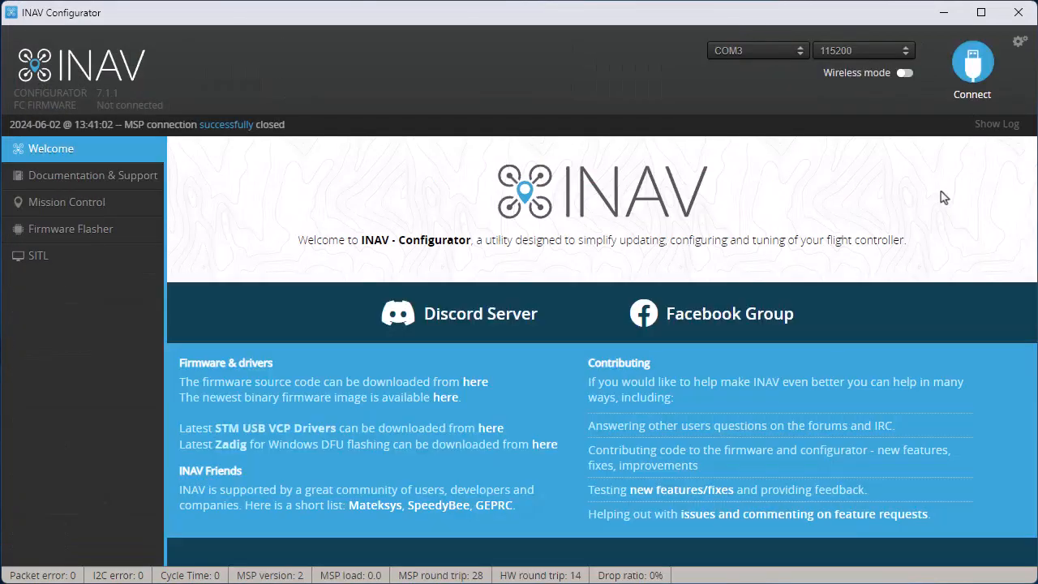
mouse_move(623, 173)
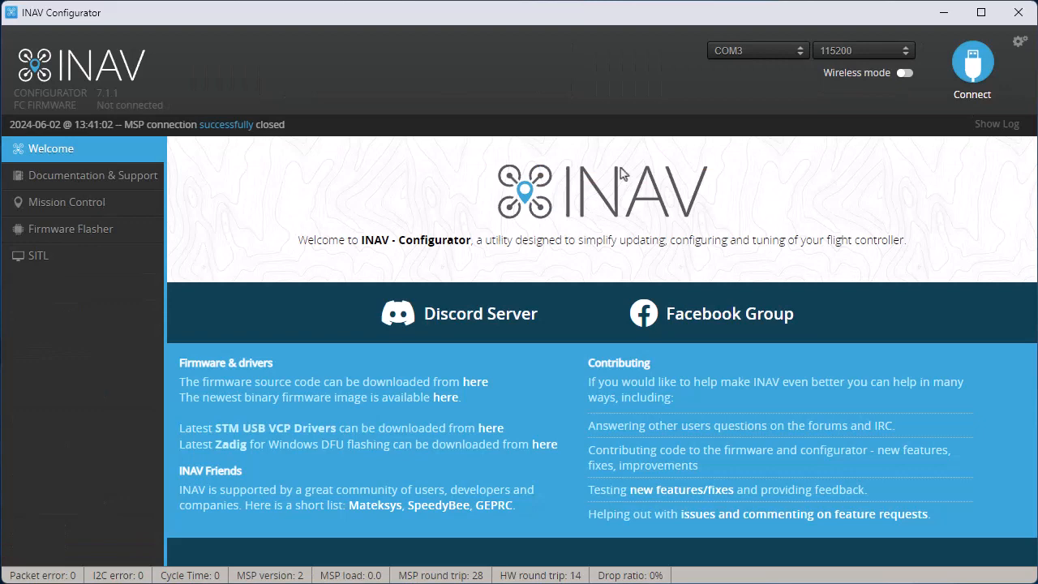
click(72, 229)
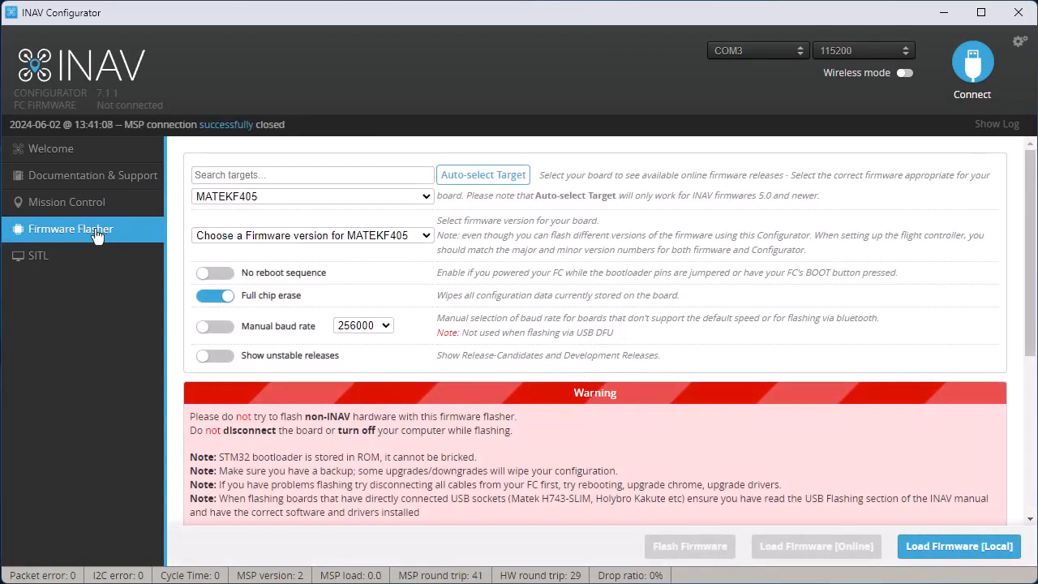
mouse_move(436, 240)
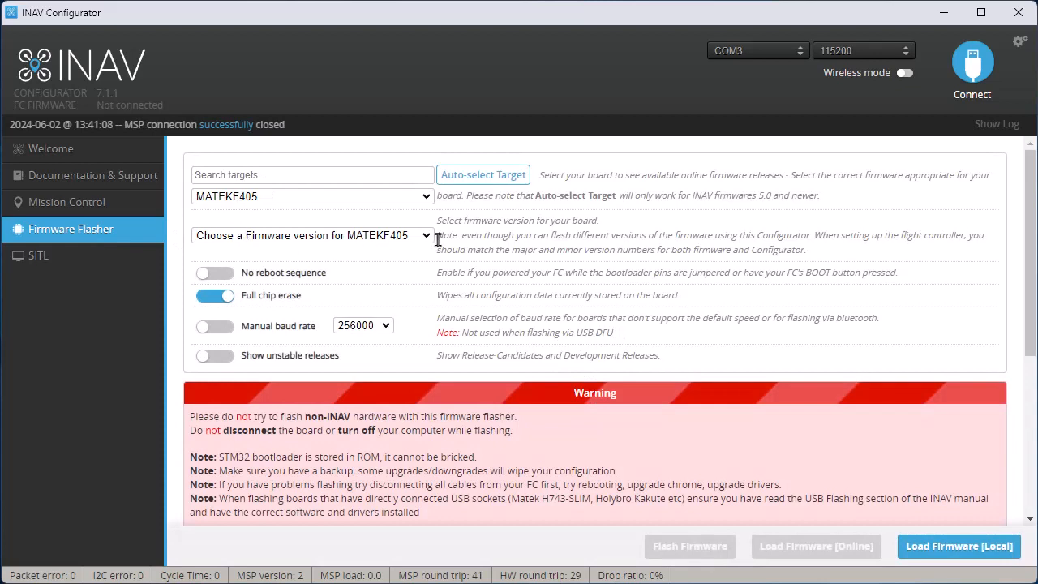
click(312, 235)
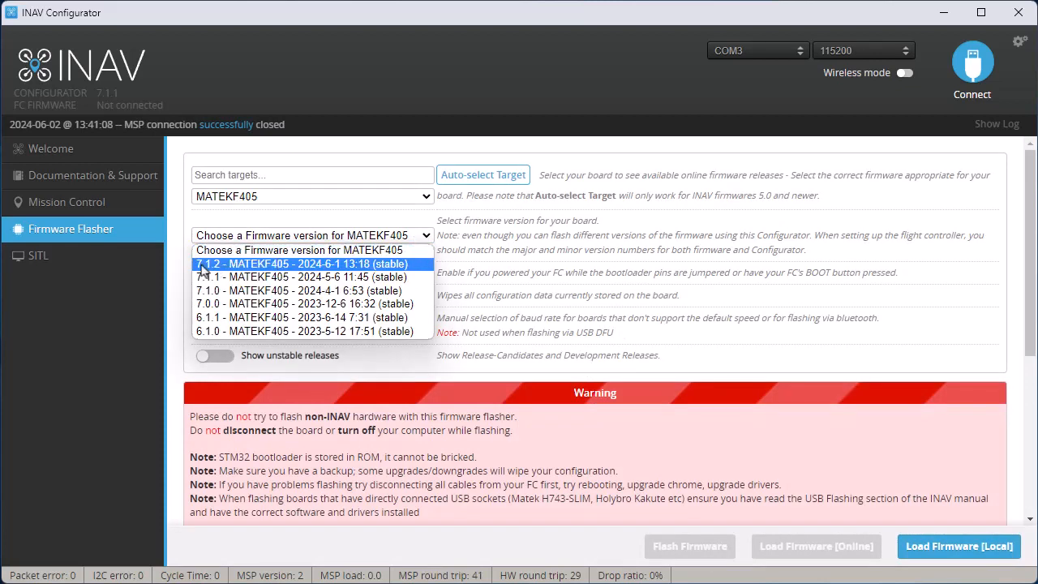
click(302, 263)
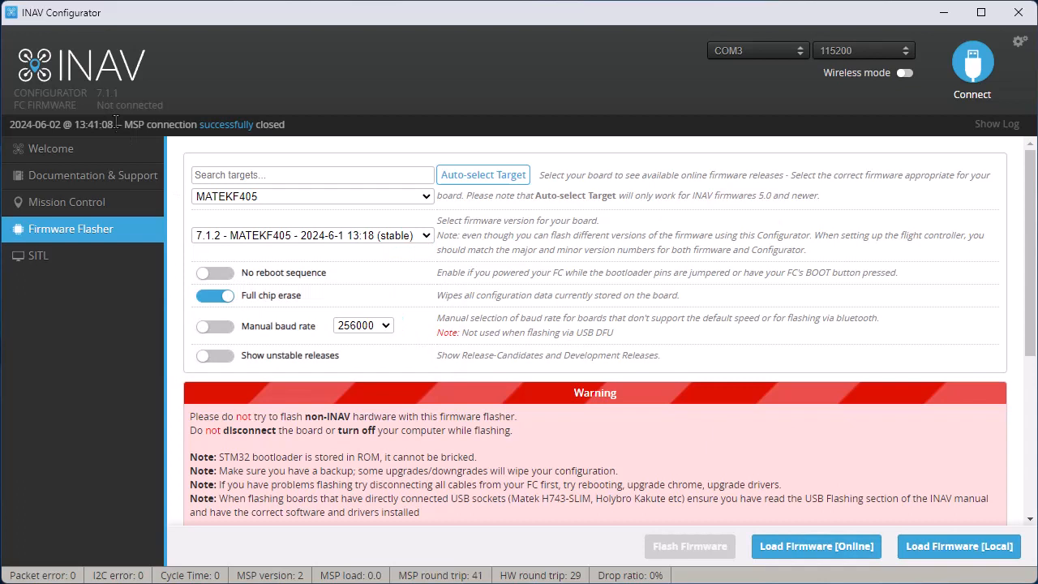
mouse_move(764, 350)
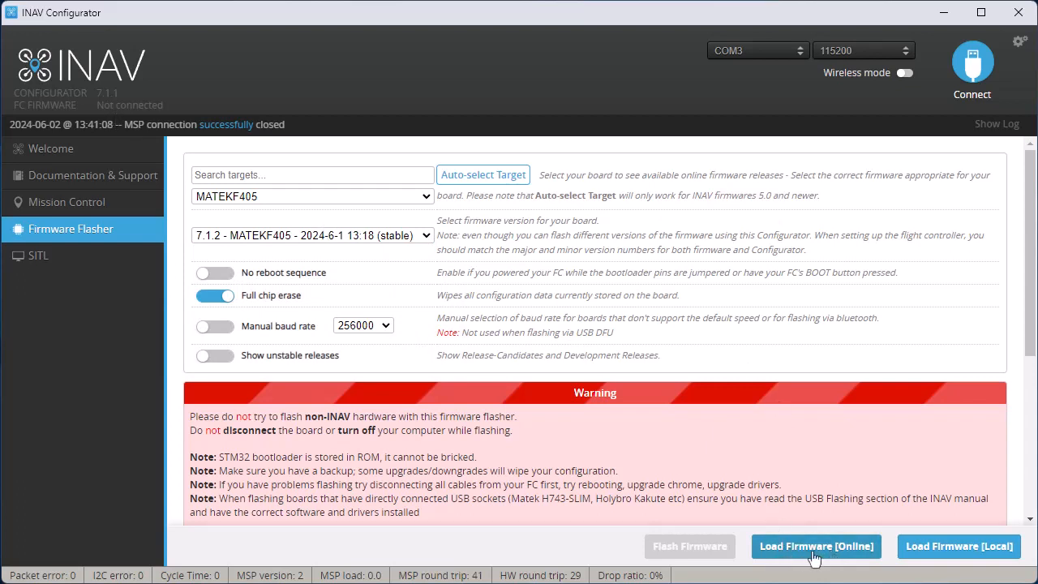
Load the 7.1.2 MATEKF405 firmware online and flash it to the board.
click(816, 546)
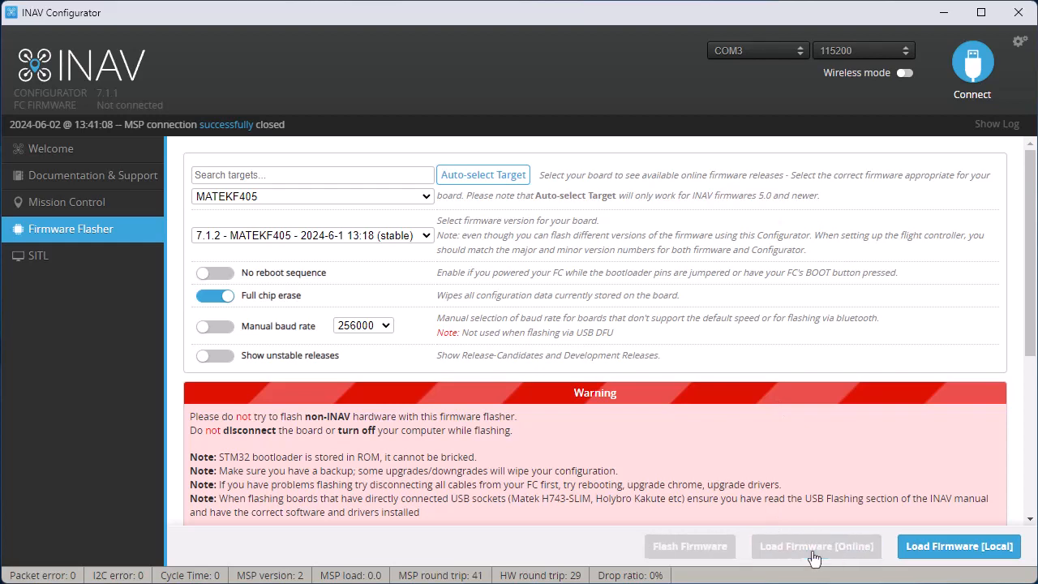
click(816, 546)
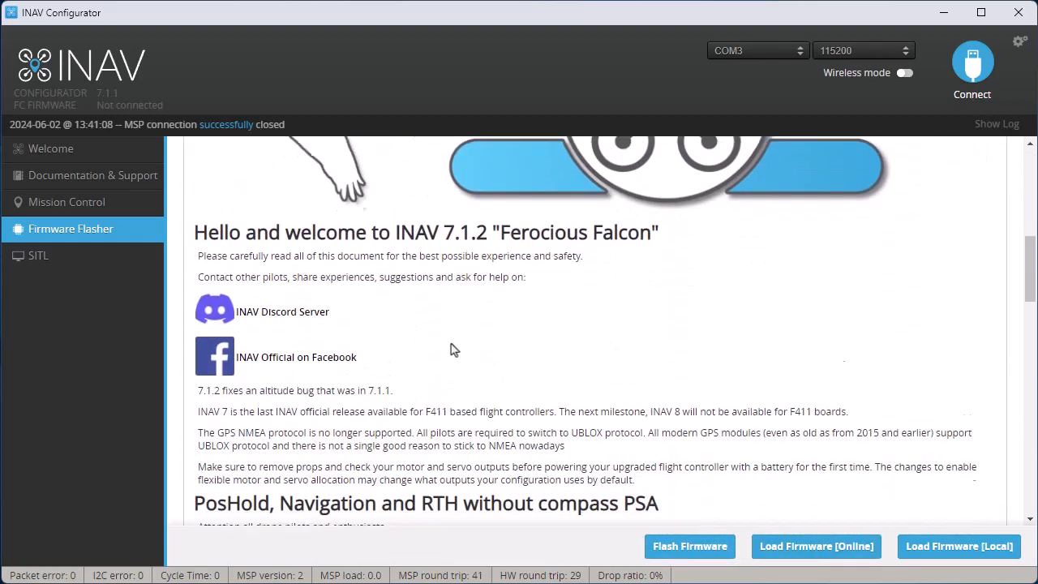
scroll(down, 3)
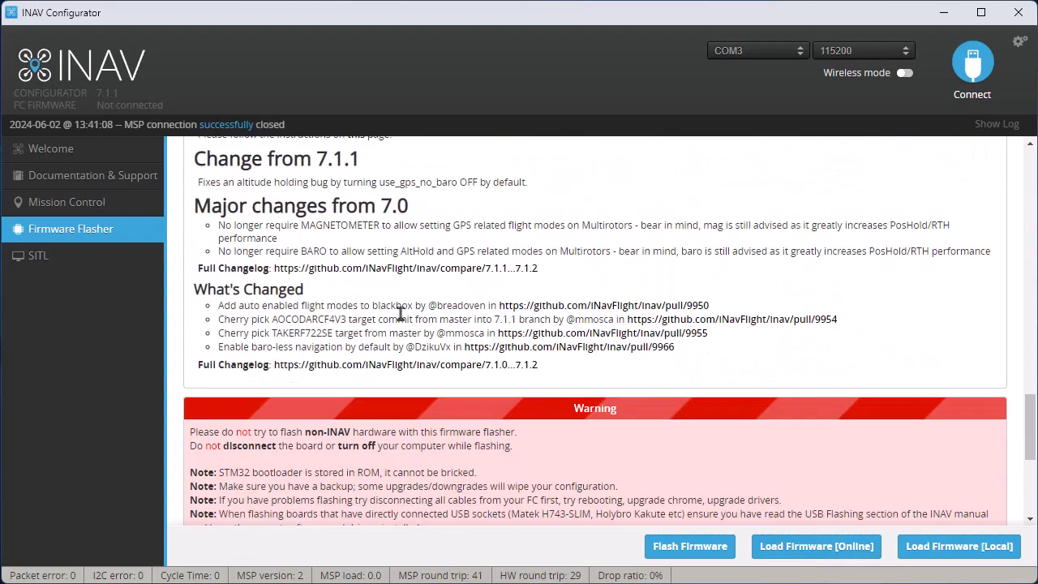
mouse_move(689, 546)
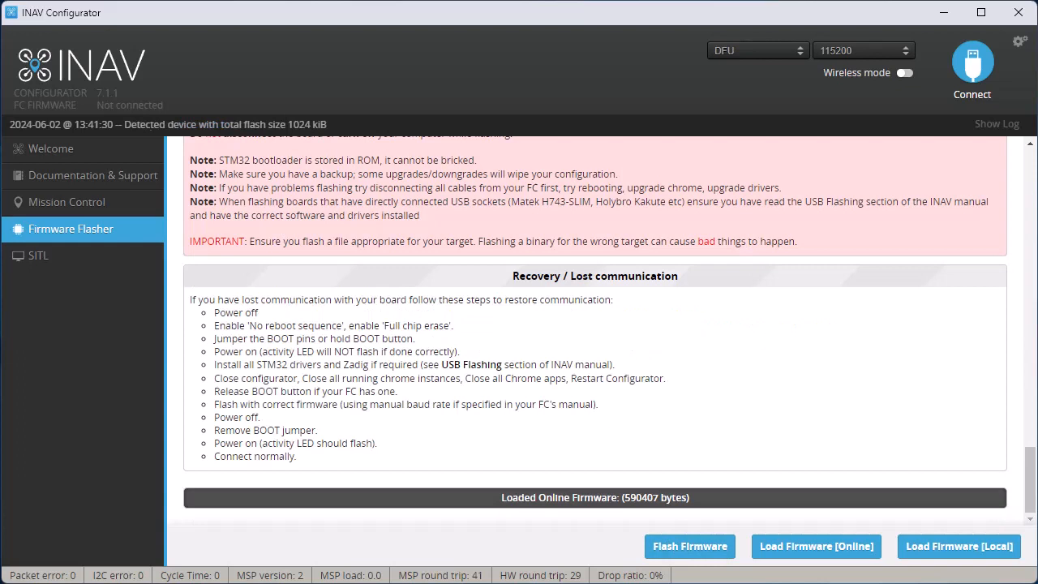
click(689, 545)
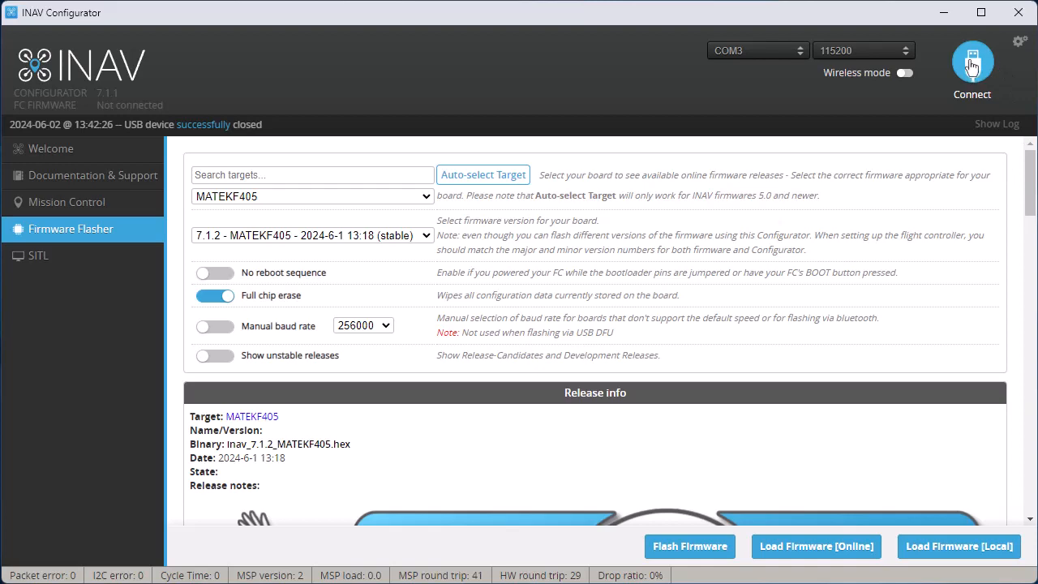
Reconnect to the 7.1.2 controller, keeping current settings instead of new defaults.
click(972, 63)
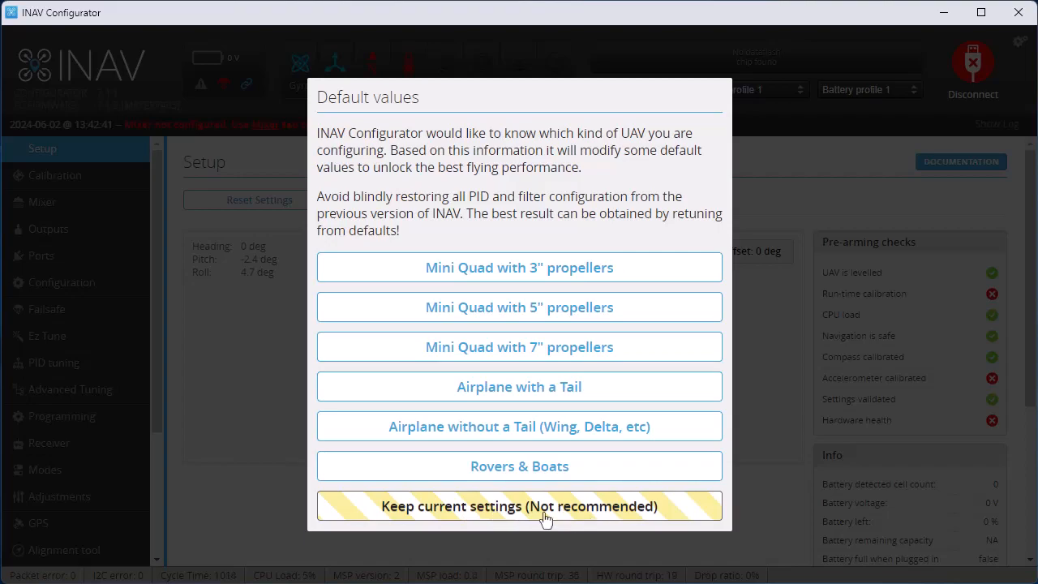
click(519, 505)
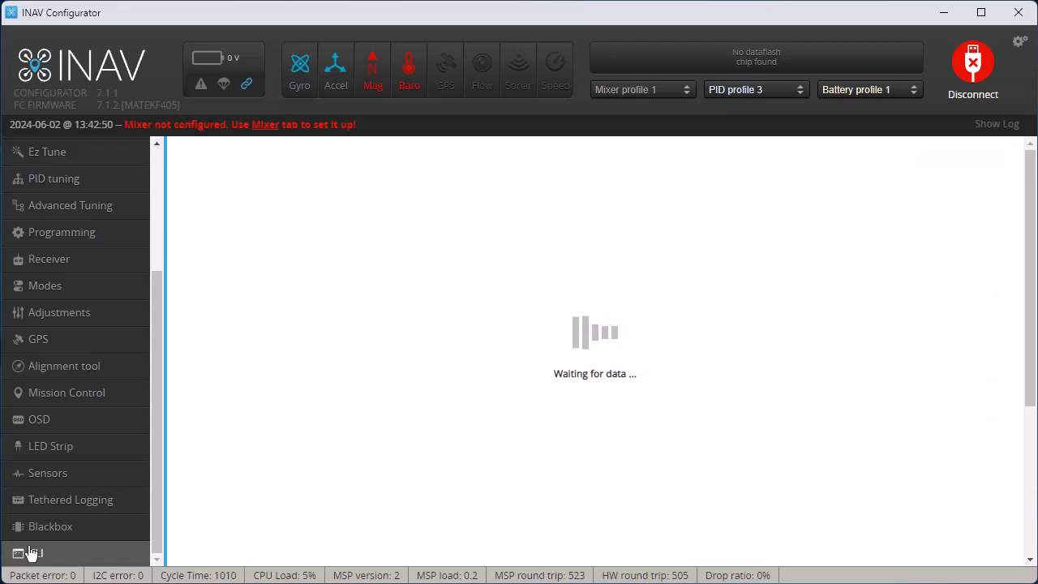
click(36, 553)
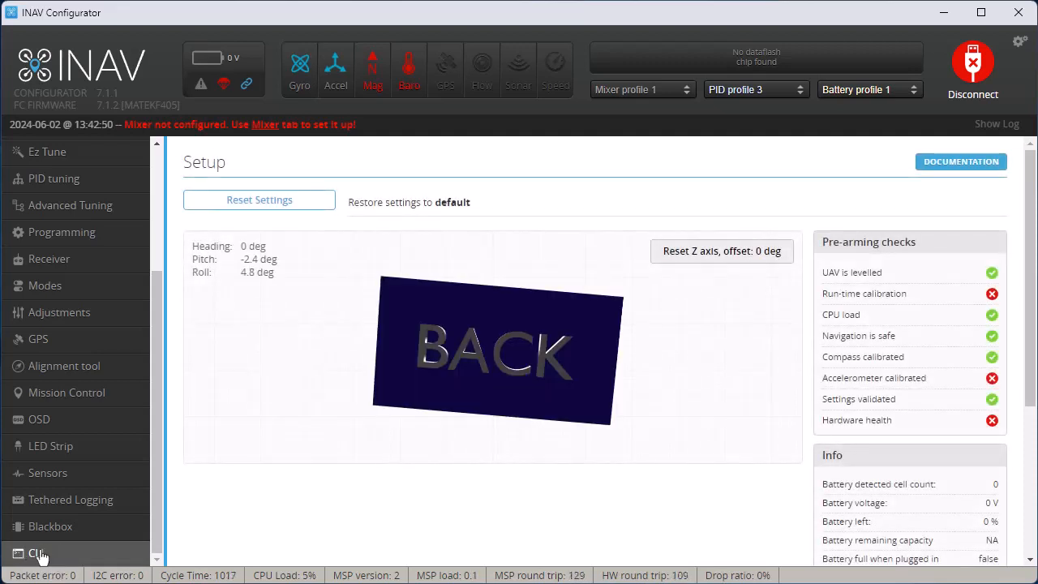
Load INAV_7.1.1_Nano_Goblin ELRS.txt into the CLI for review.
click(36, 553)
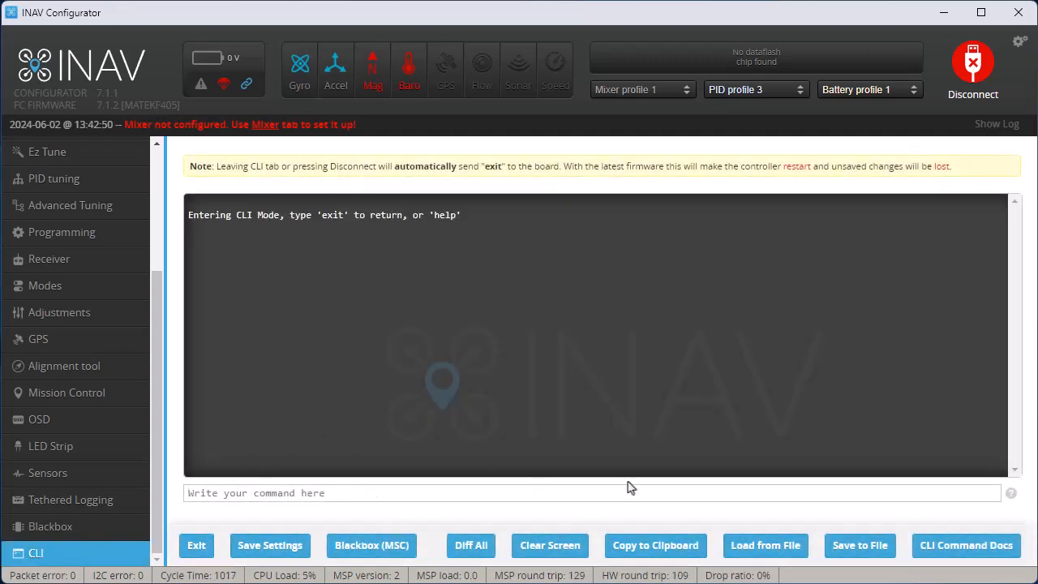
click(764, 545)
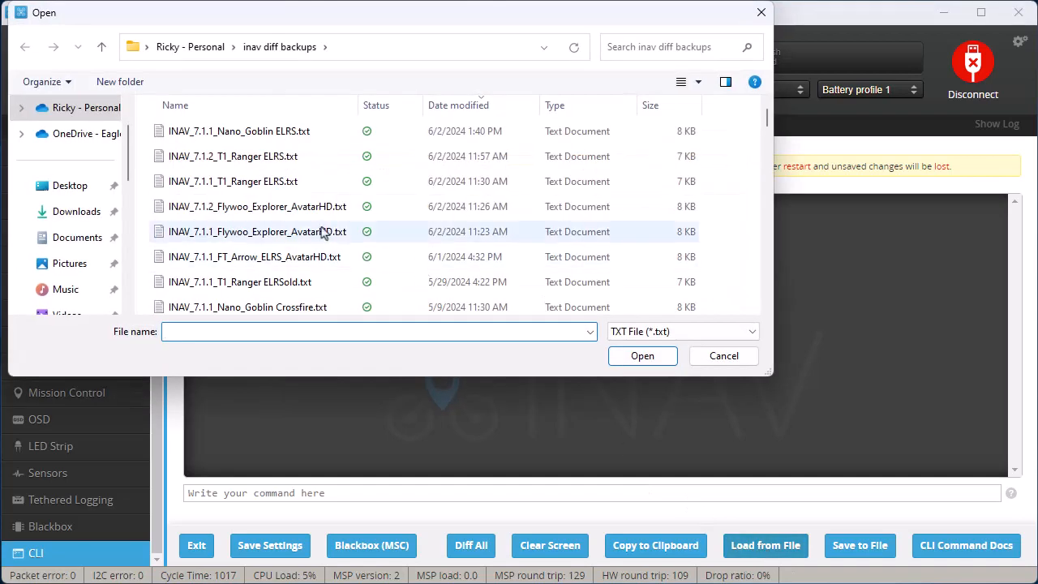
mouse_move(239, 130)
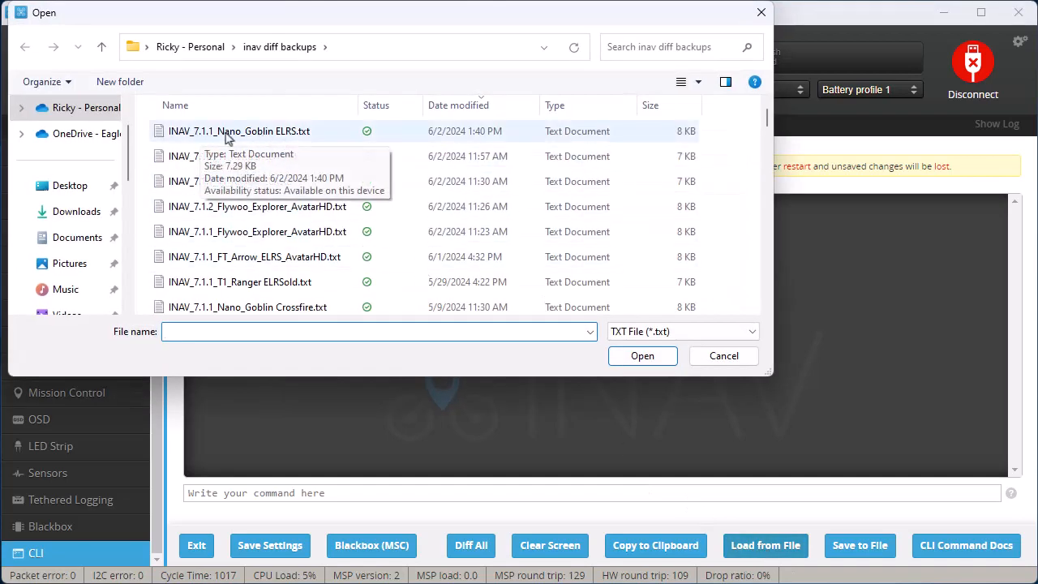
click(239, 130)
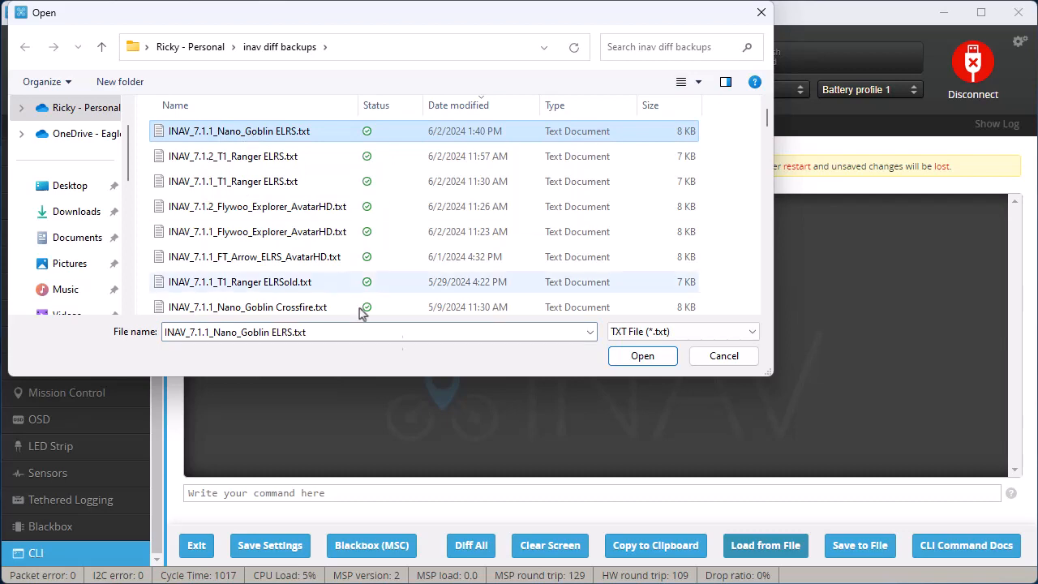
click(643, 355)
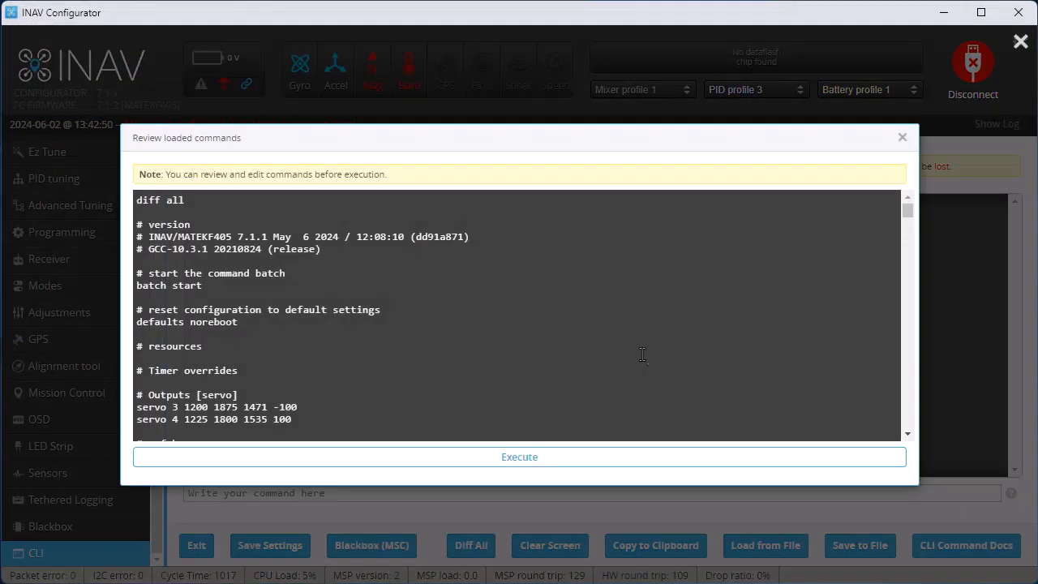
Execute the loaded backup commands on the board and let it save and reconnect.
click(519, 456)
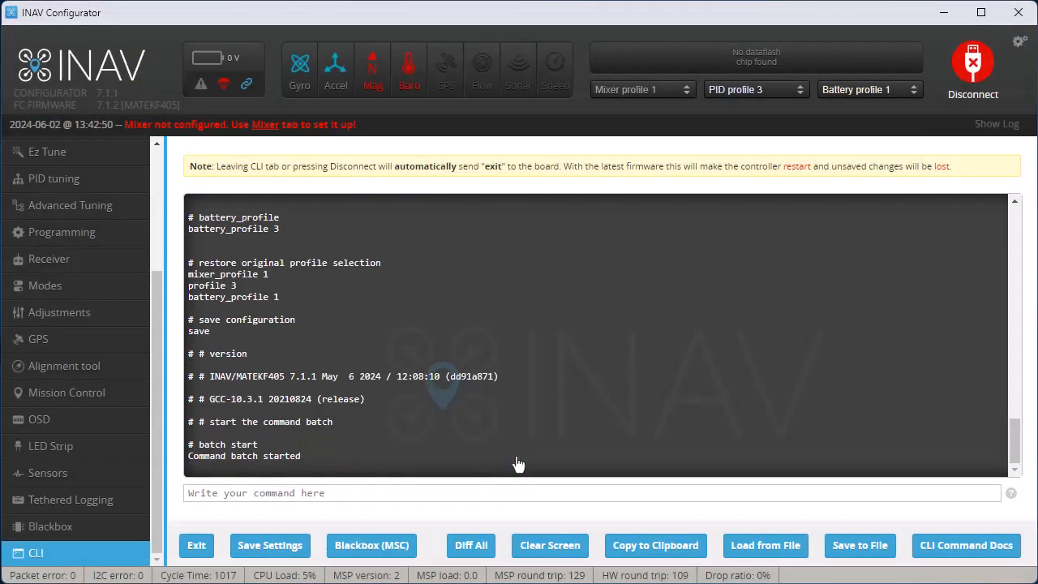
scroll(down, 3)
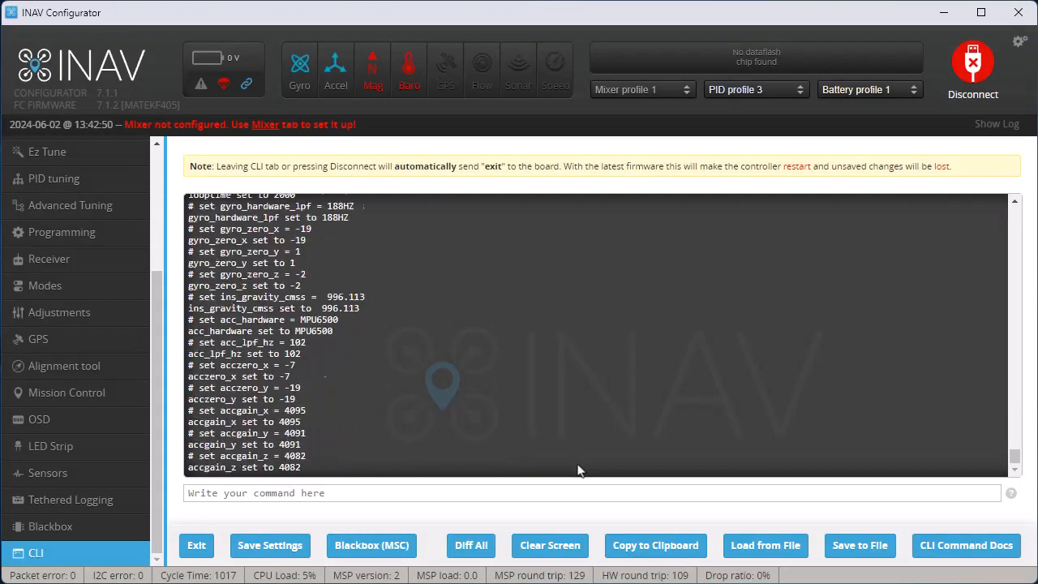
scroll(down, 3)
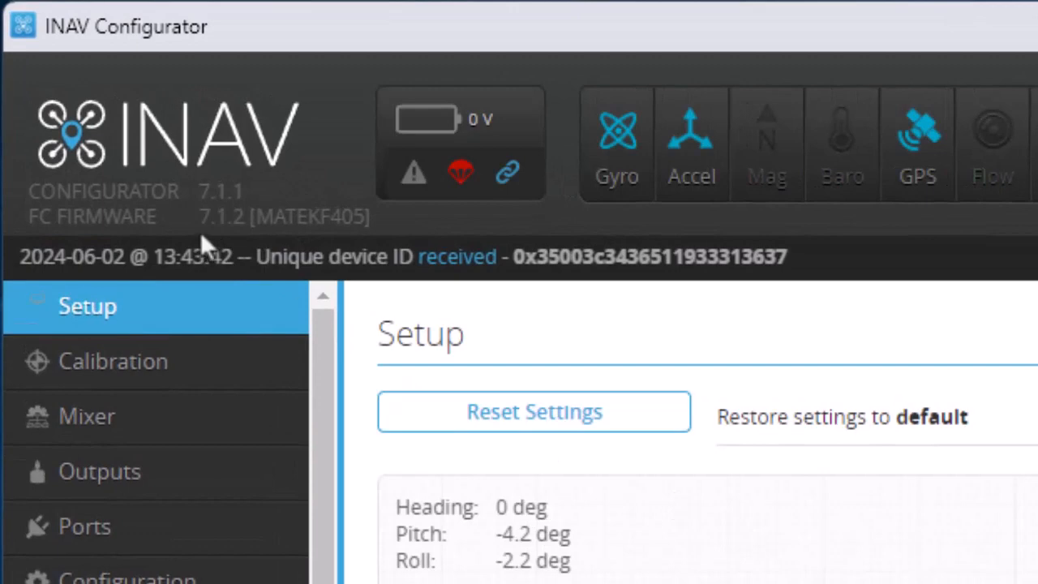
mouse_move(280, 243)
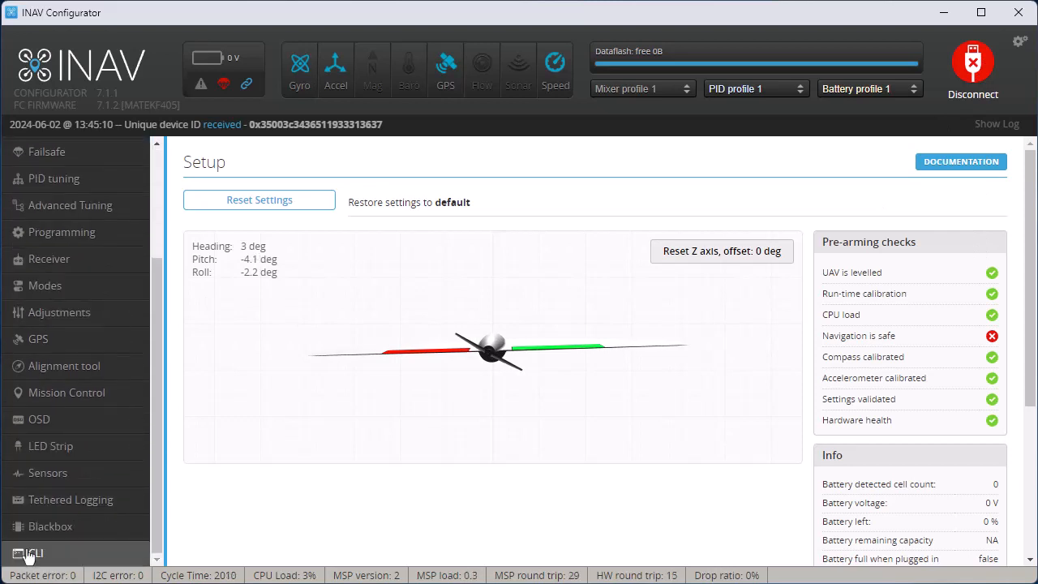
Run Diff All in the CLI and save it as INAV_7.1.2_Nano_Goblin ELRS.txt.
click(34, 553)
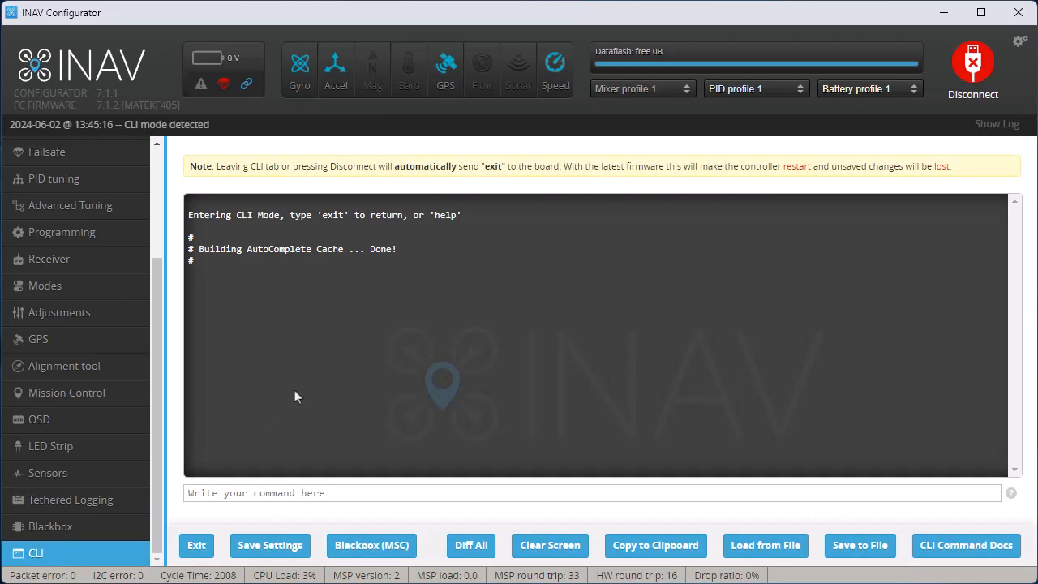
click(470, 545)
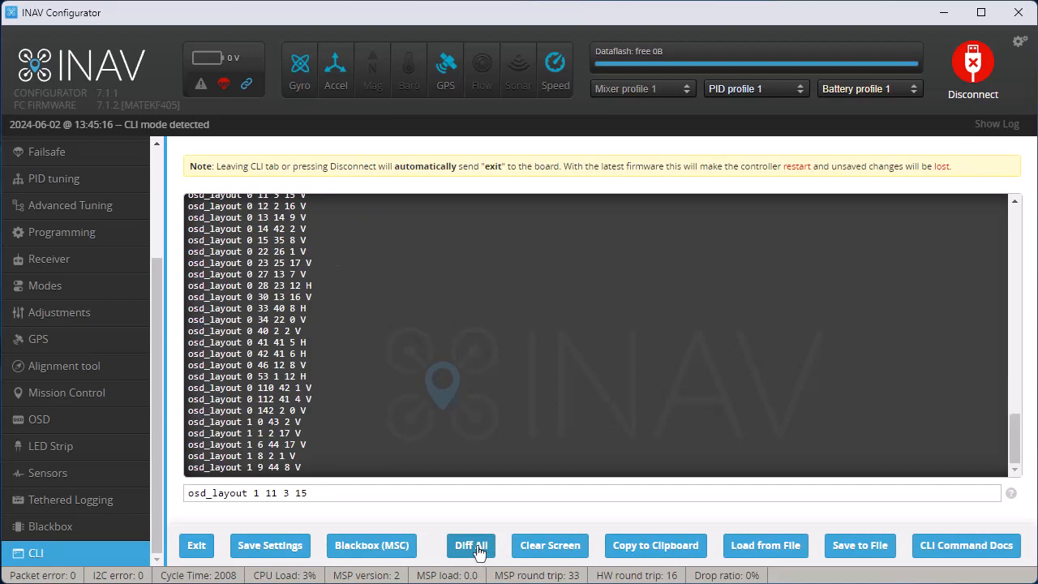
click(471, 545)
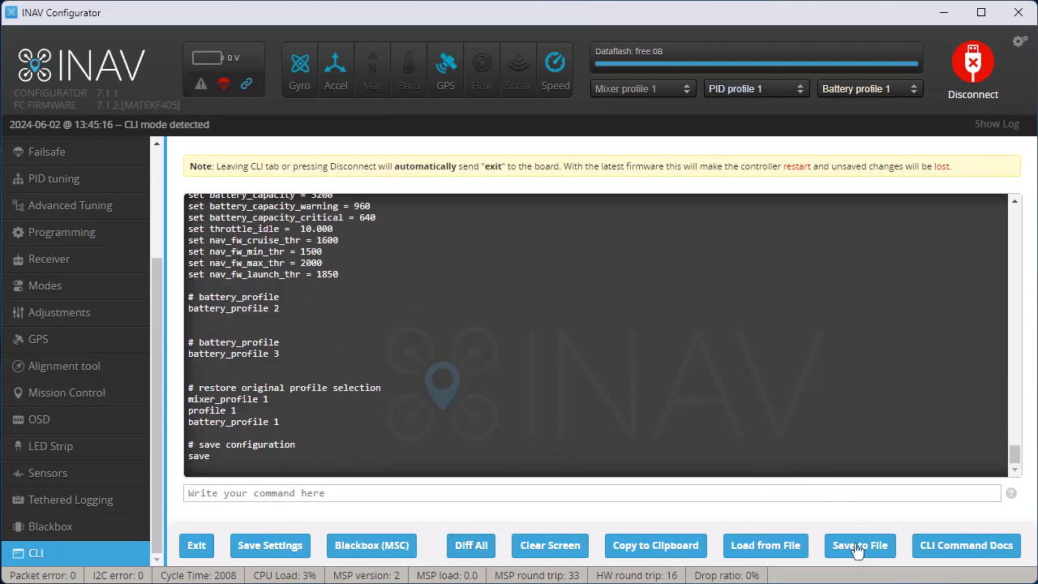
click(860, 545)
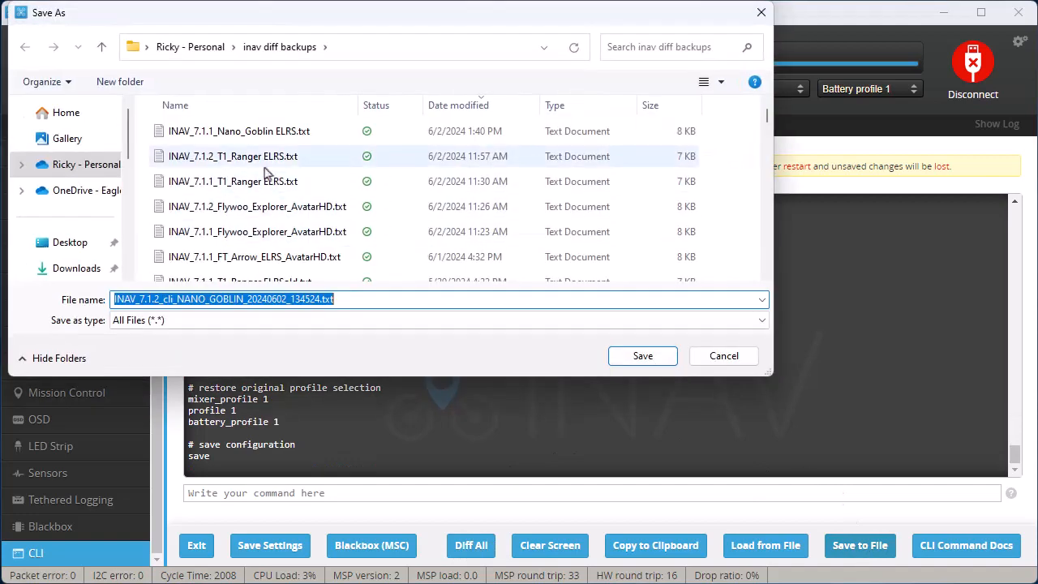
click(239, 130)
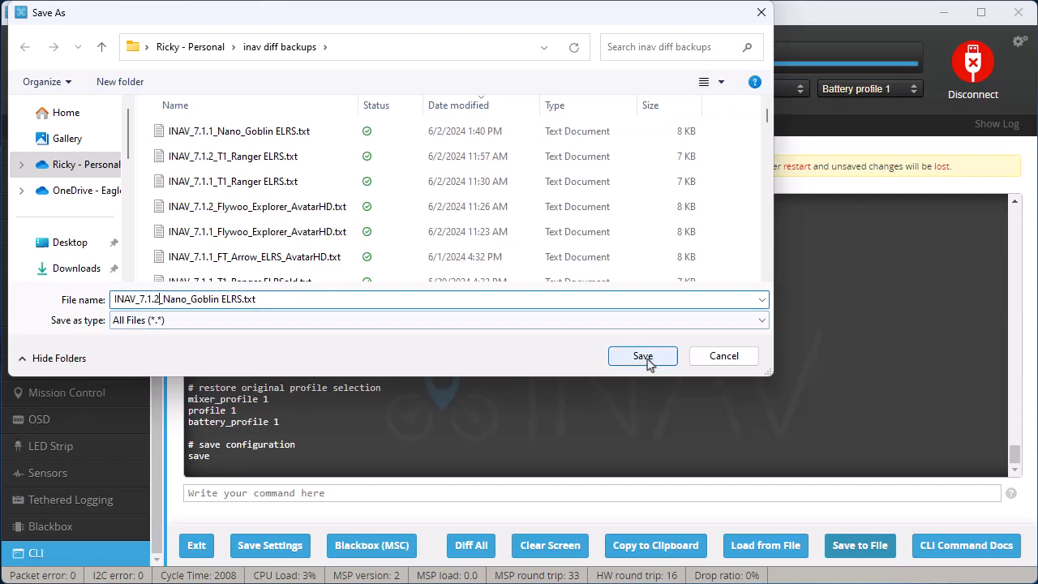
click(642, 355)
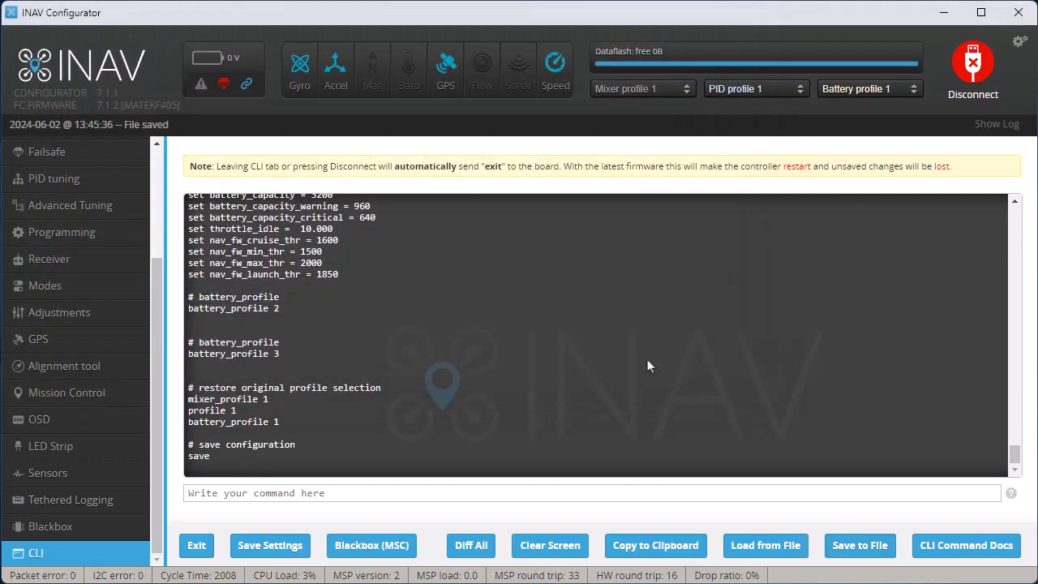